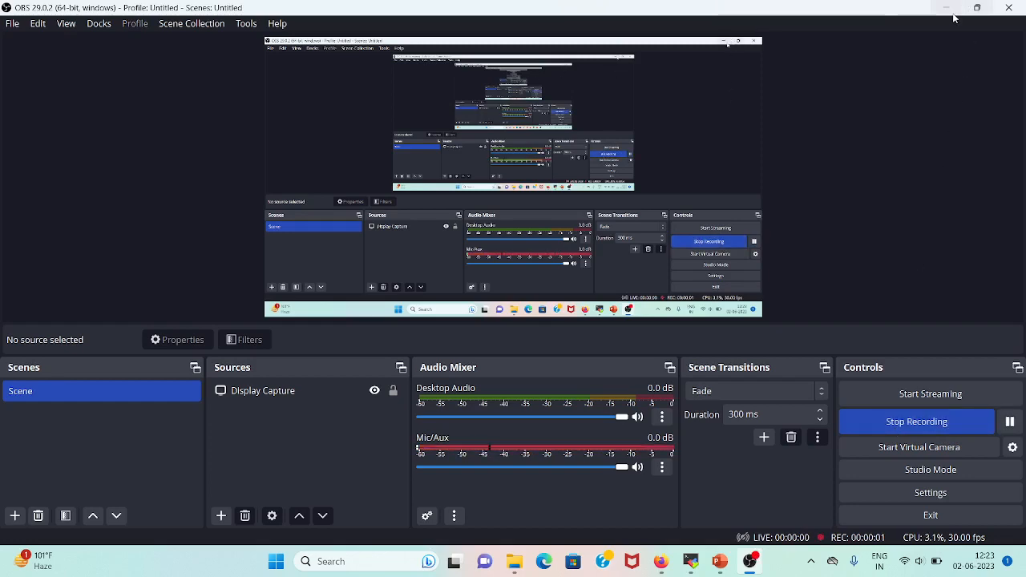
Leave the recorder and bring up the presentation slides with the command-file error fix
{"action": "left_click", "coordinate": [691, 561]}
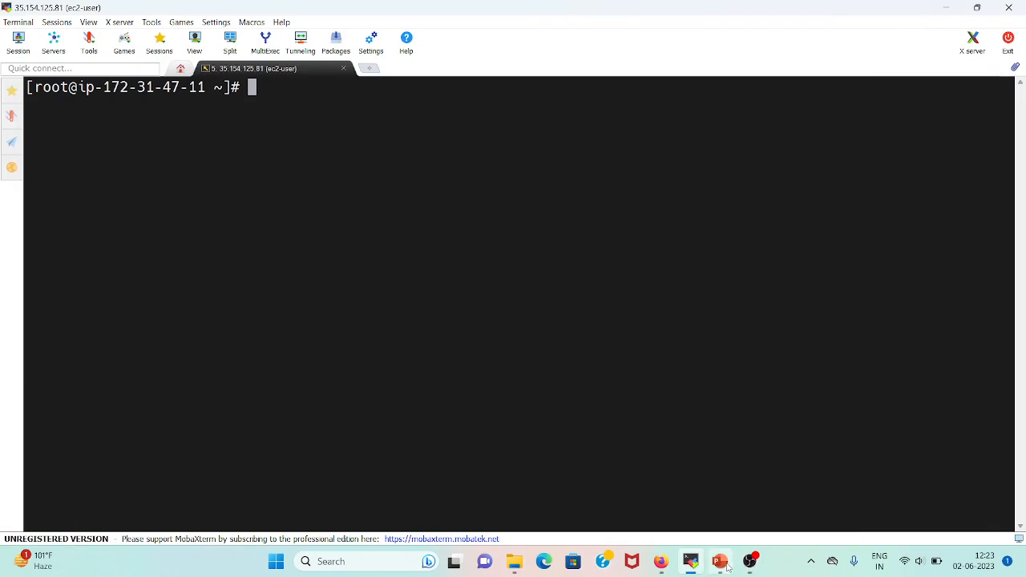
{"action": "left_click", "coordinate": [718, 561]}
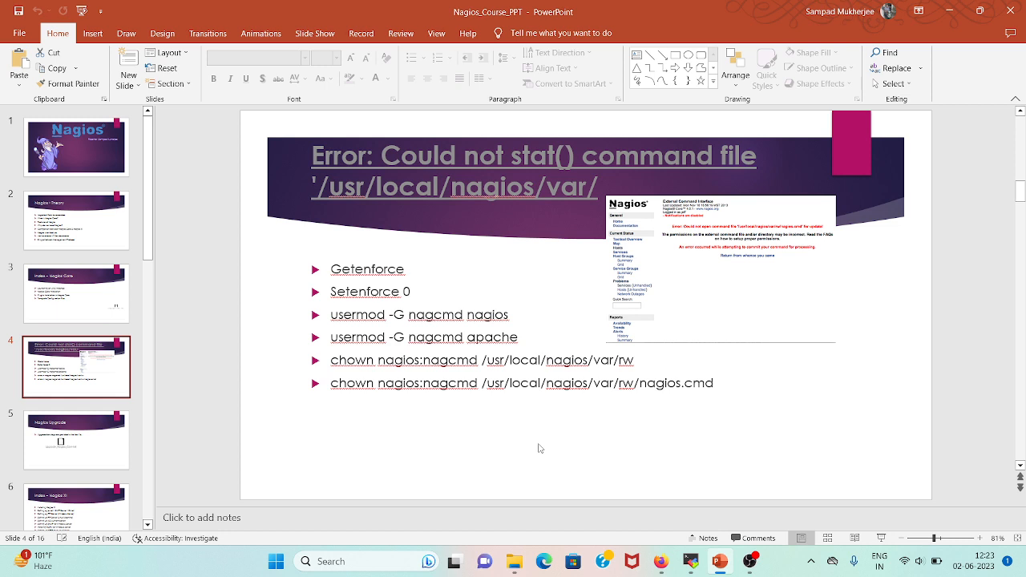
{"action": "mouse_move", "coordinate": [436, 221]}
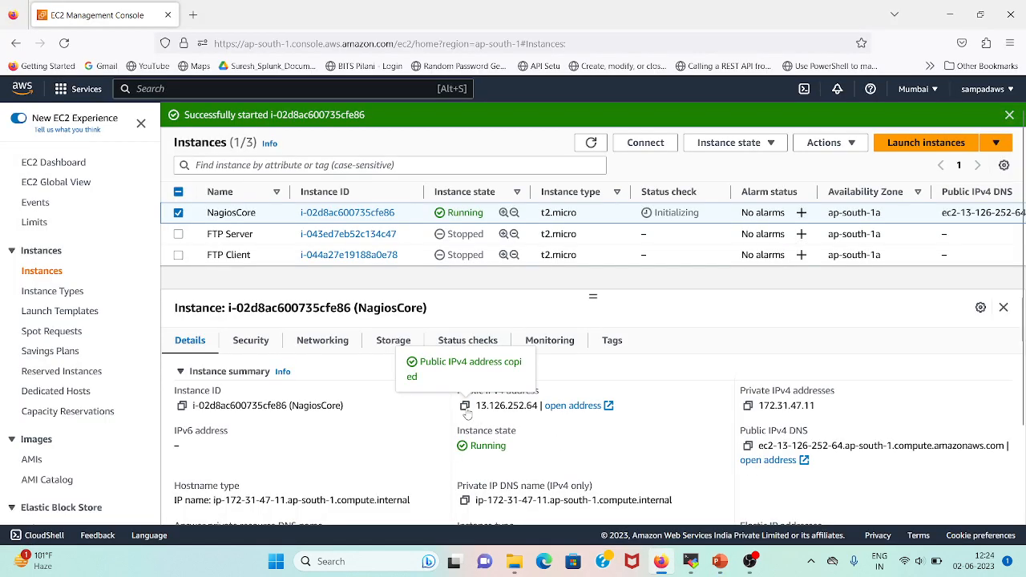
Load 13.126.252.64/nagios in a new tab and retry after the connection times out
{"action": "left_click", "coordinate": [343, 15]}
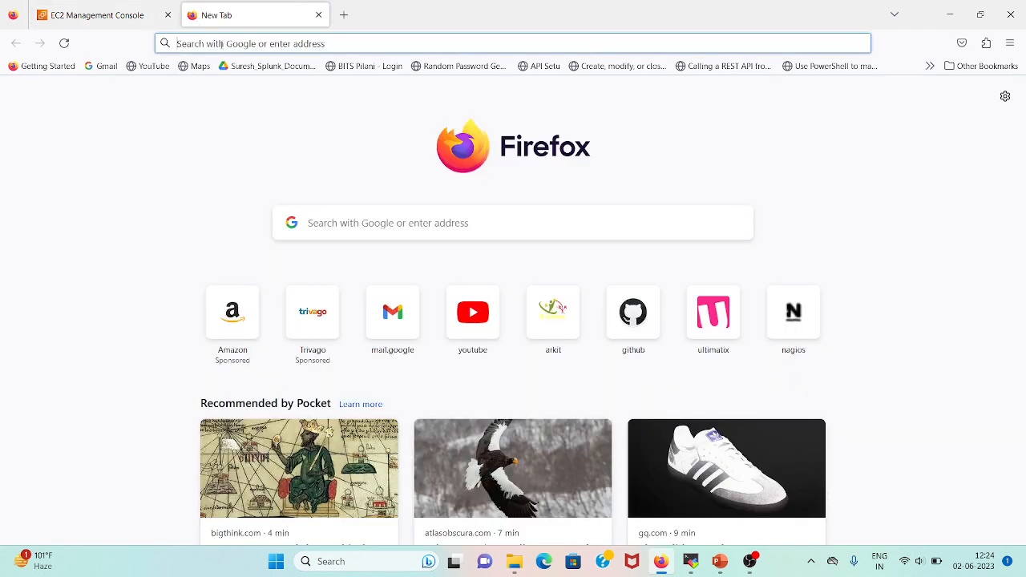
{"action": "type", "text": "13.126.252.64"}
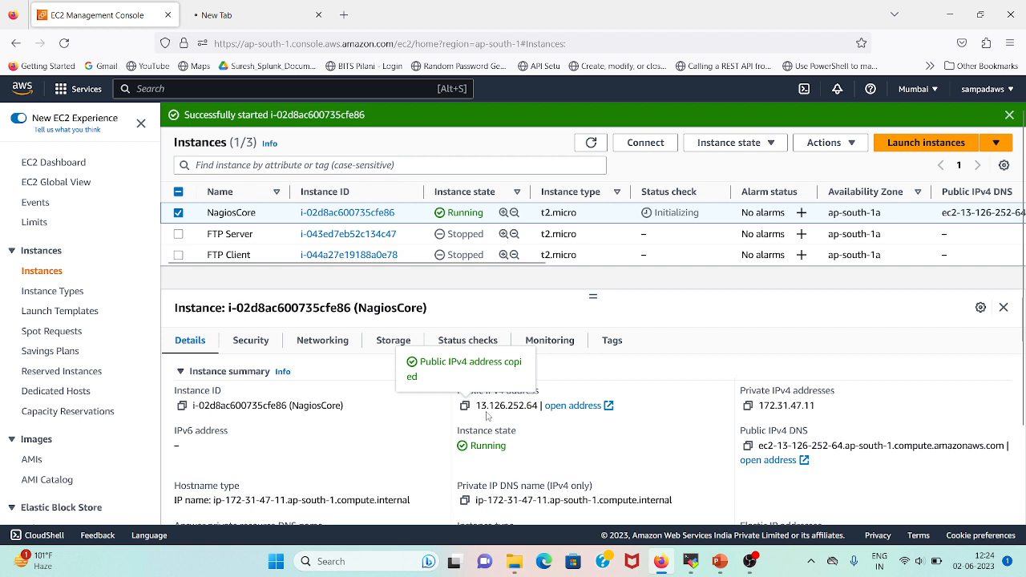
{"action": "mouse_move", "coordinate": [516, 417]}
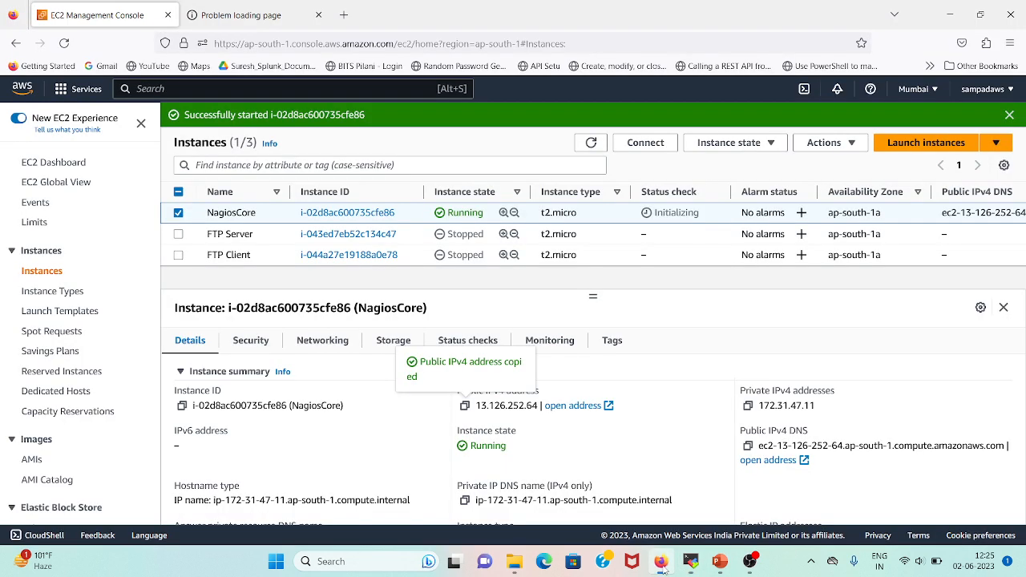
{"action": "left_click", "coordinate": [255, 15]}
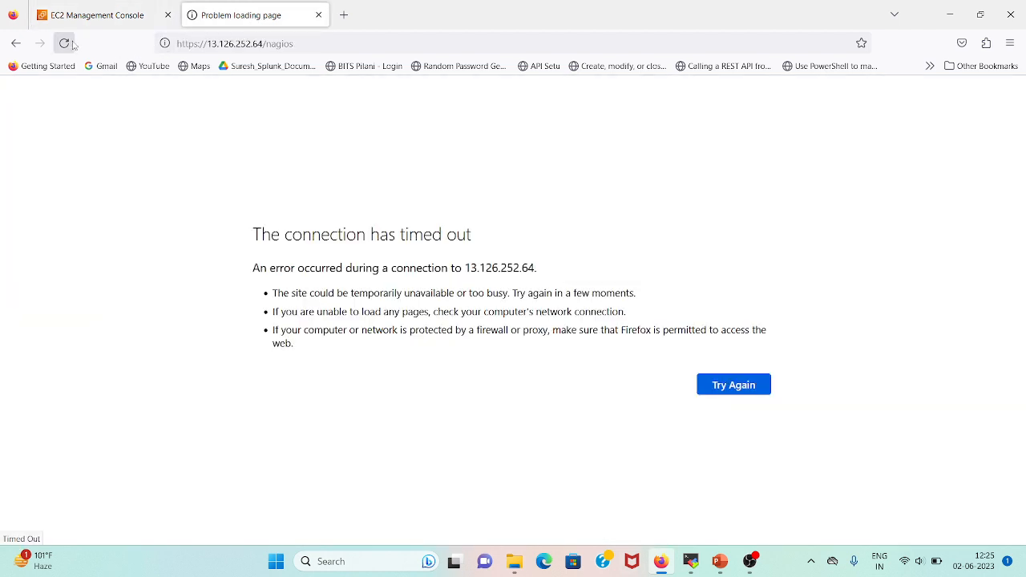
{"action": "left_click", "coordinate": [64, 41]}
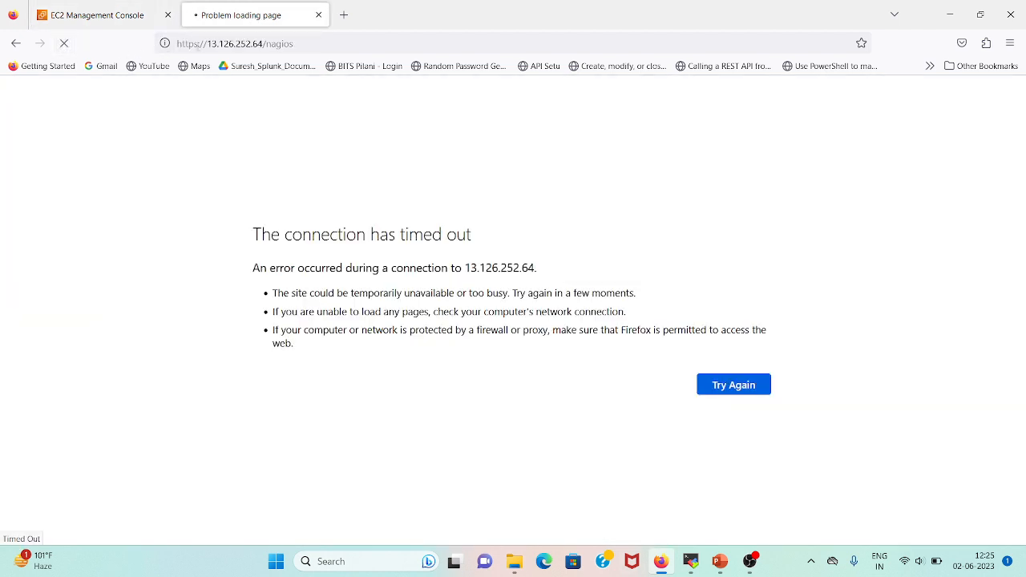
Sign in to Nagios Core as the 'nagios' admin user and reach the home page
{"action": "left_click", "coordinate": [233, 44]}
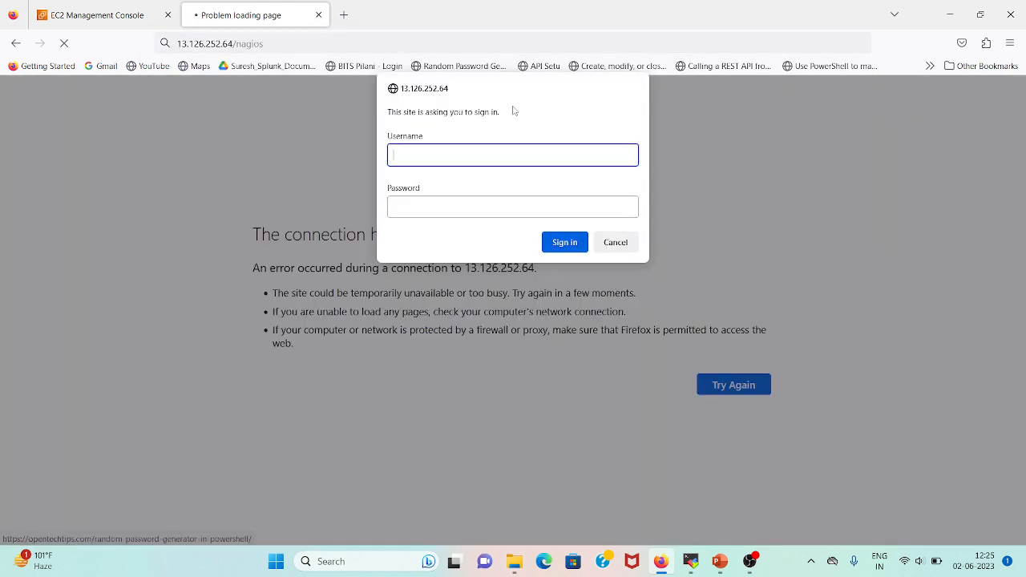
{"action": "type", "text": "nagiosadmin"}
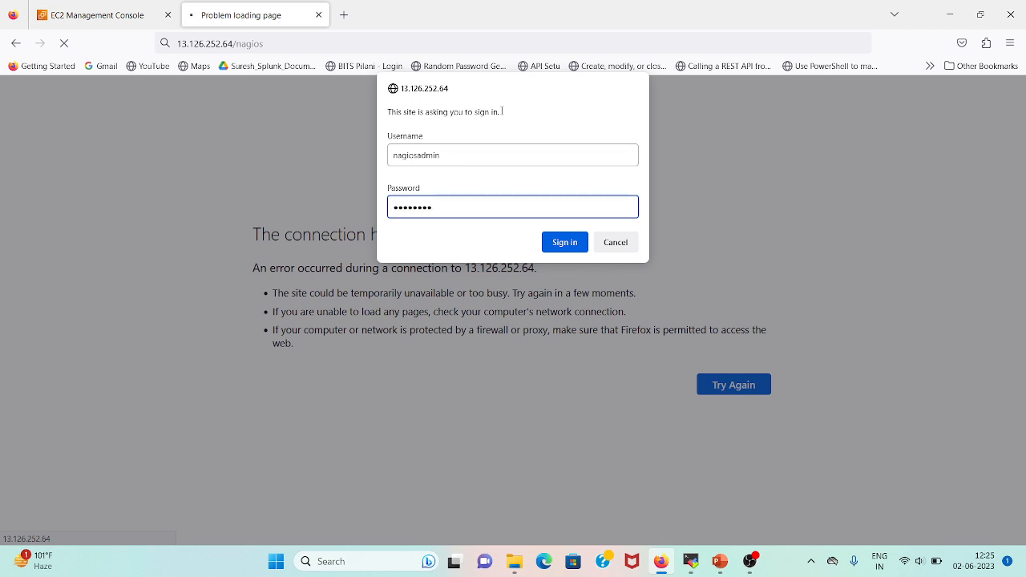
{"action": "left_click", "coordinate": [564, 242]}
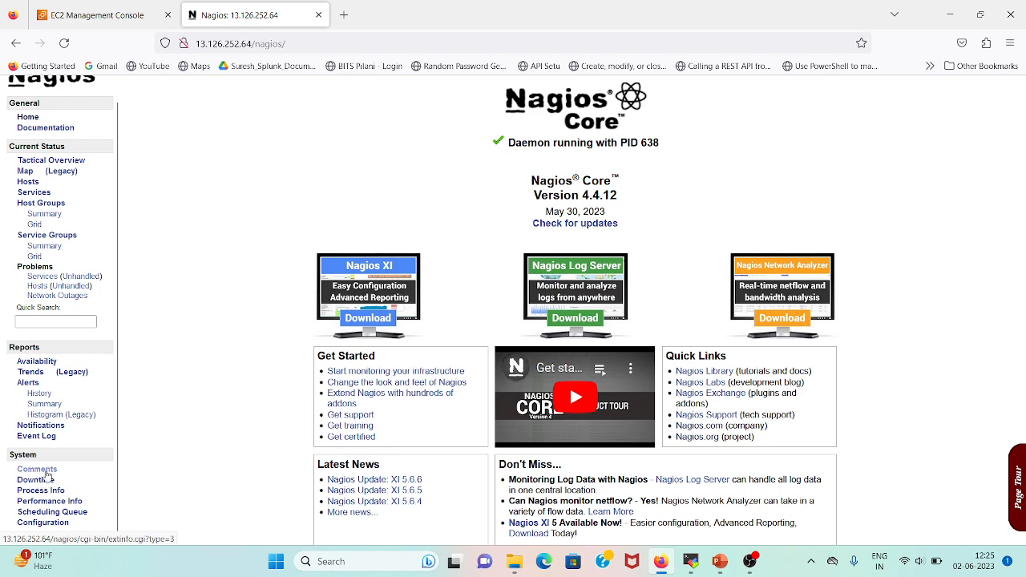
Start a new host comment from the Comments list with localhost as the host name
{"action": "left_click", "coordinate": [37, 468]}
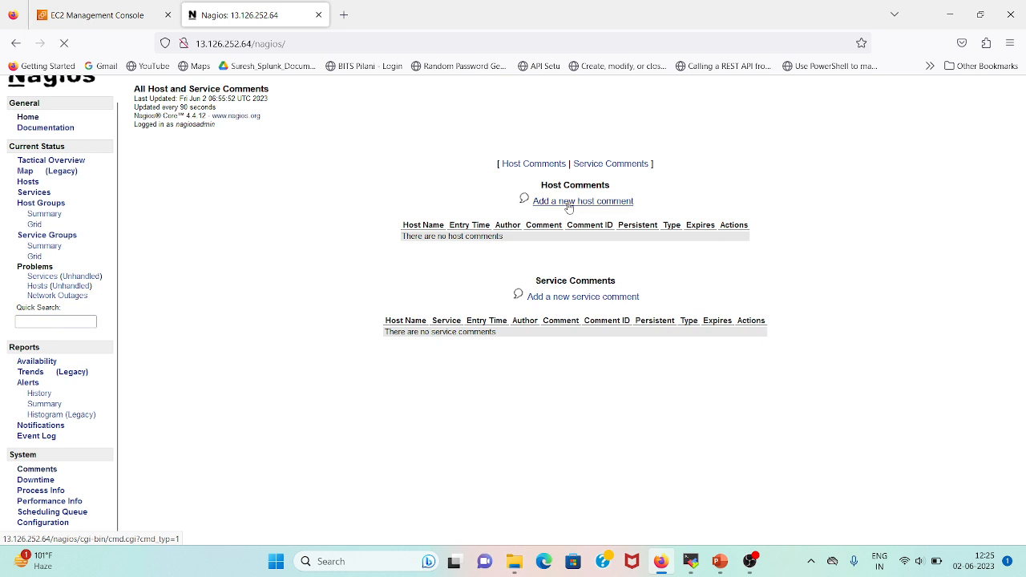
{"action": "left_click", "coordinate": [583, 202]}
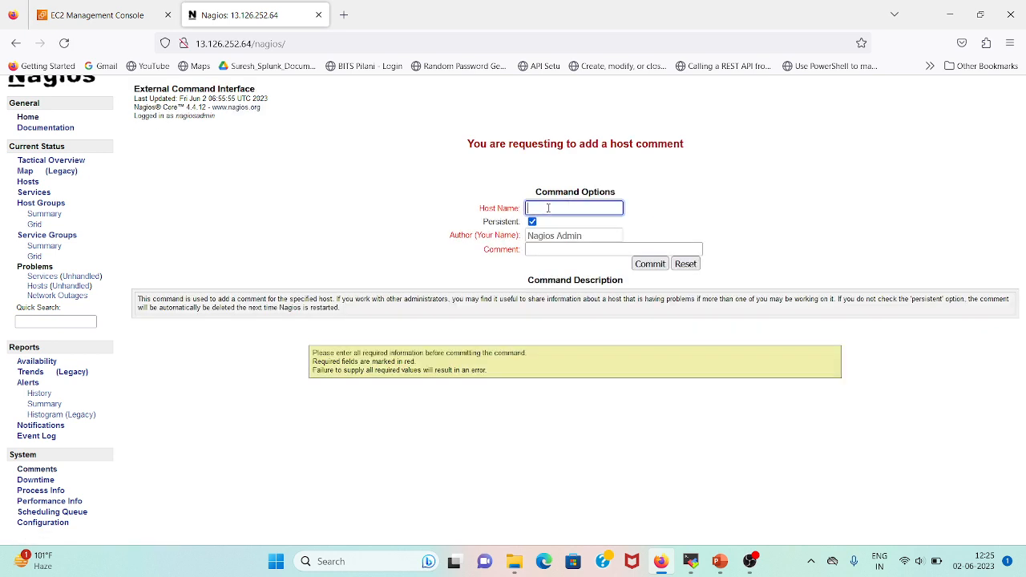
{"action": "type", "text": "local"}
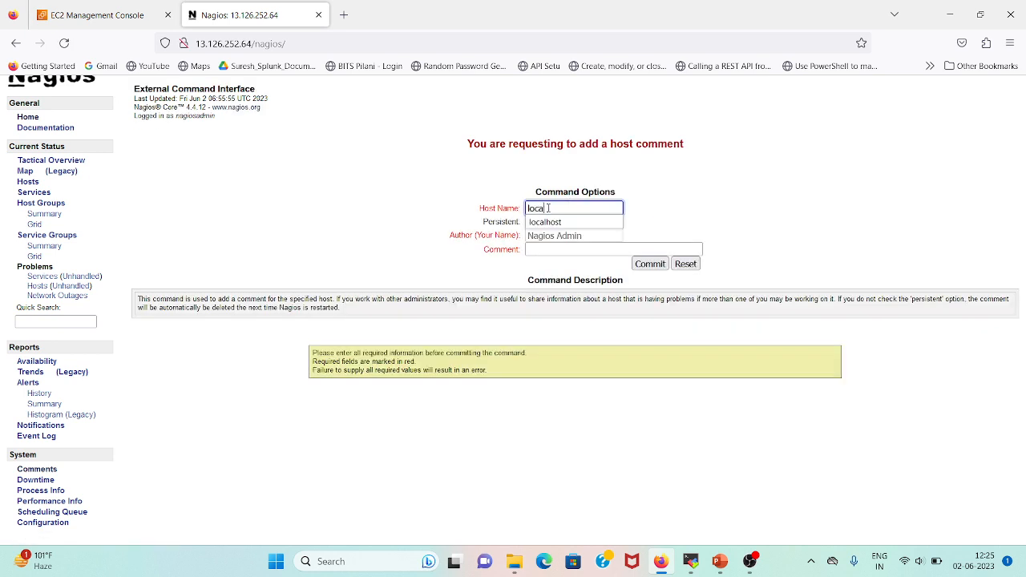
{"action": "left_click", "coordinate": [532, 221]}
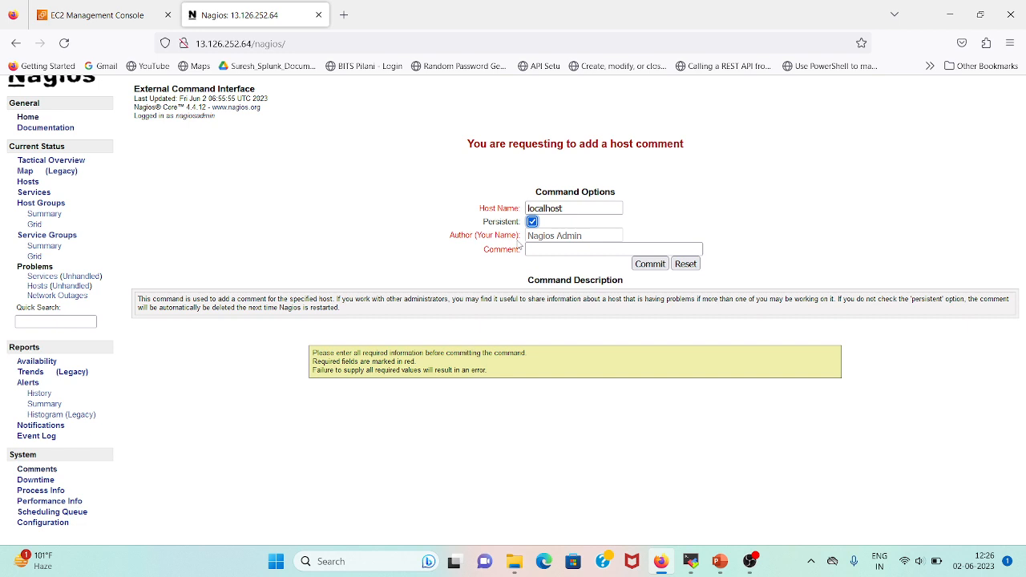
Commit 'This is a test comment', which fails with the nagios.cmd command-file error
{"action": "type", "text": "This is a t"}
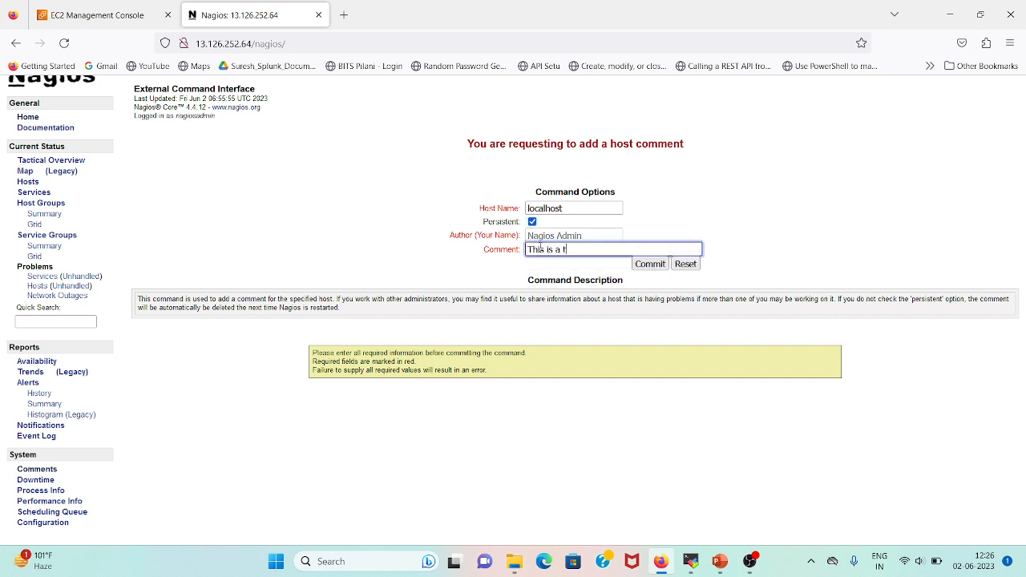
{"action": "type", "text": "est comment"}
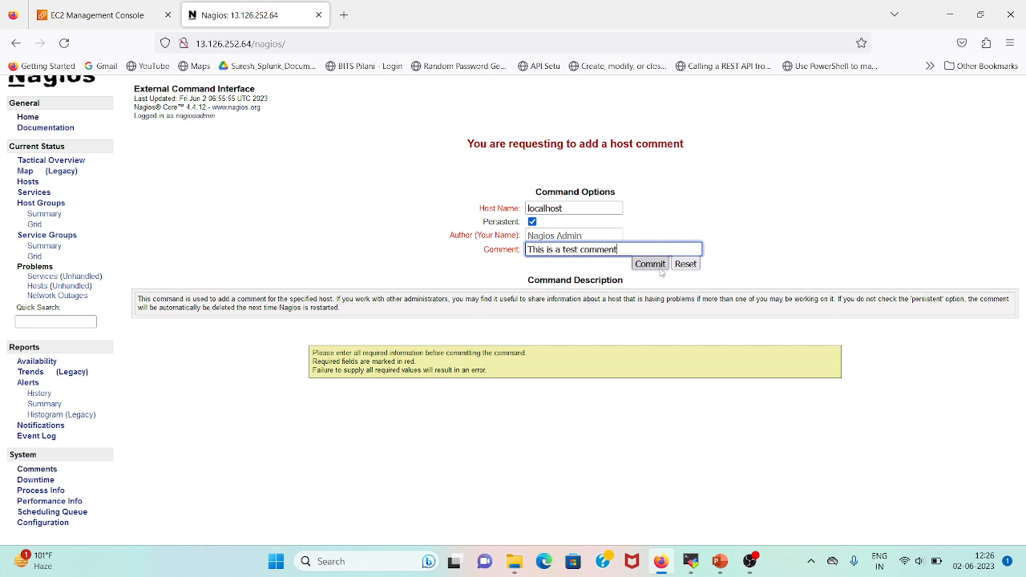
{"action": "left_click", "coordinate": [650, 263]}
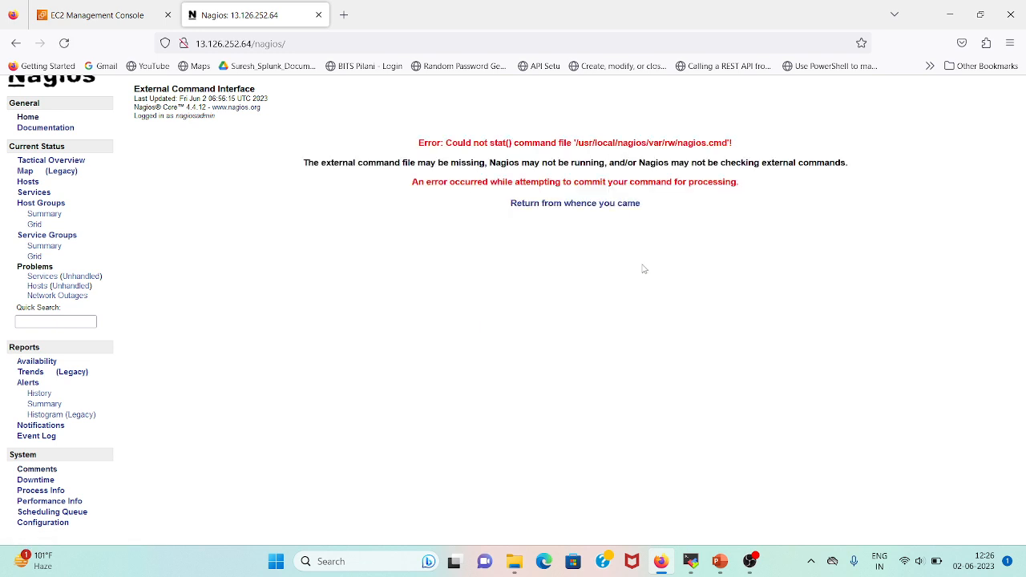
{"action": "mouse_move", "coordinate": [590, 311]}
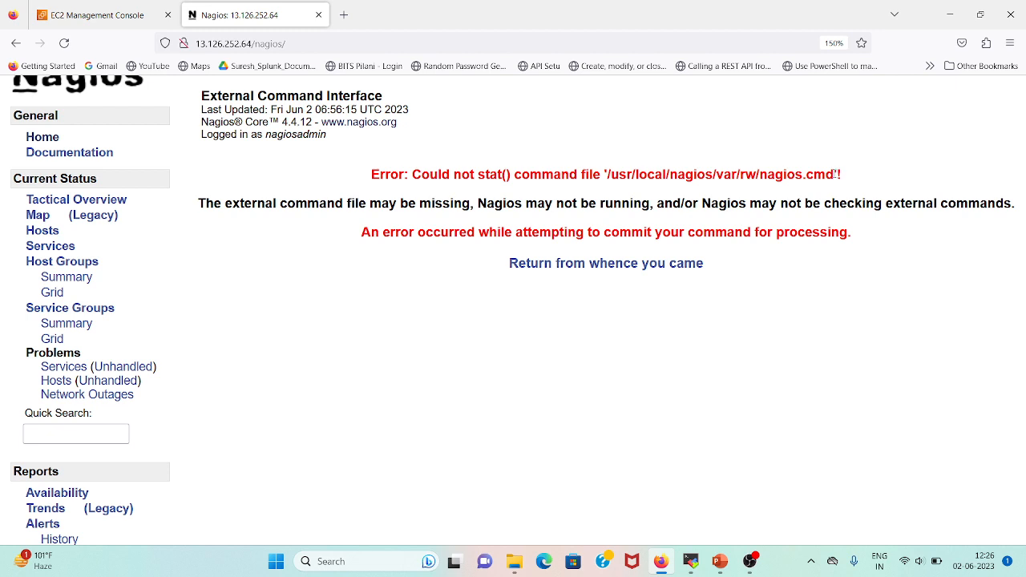
{"action": "mouse_move", "coordinate": [388, 224]}
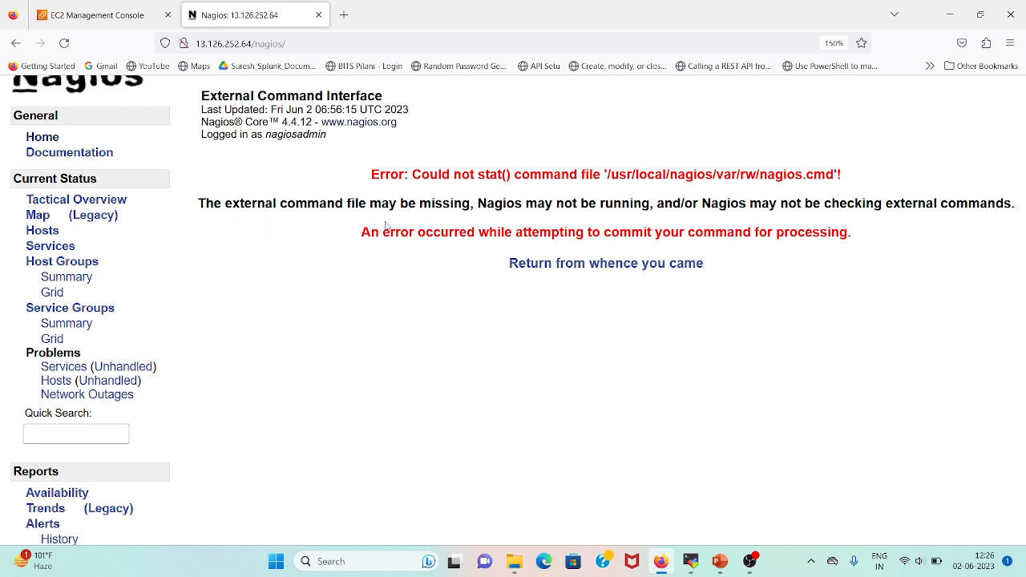
{"action": "mouse_move", "coordinate": [602, 227]}
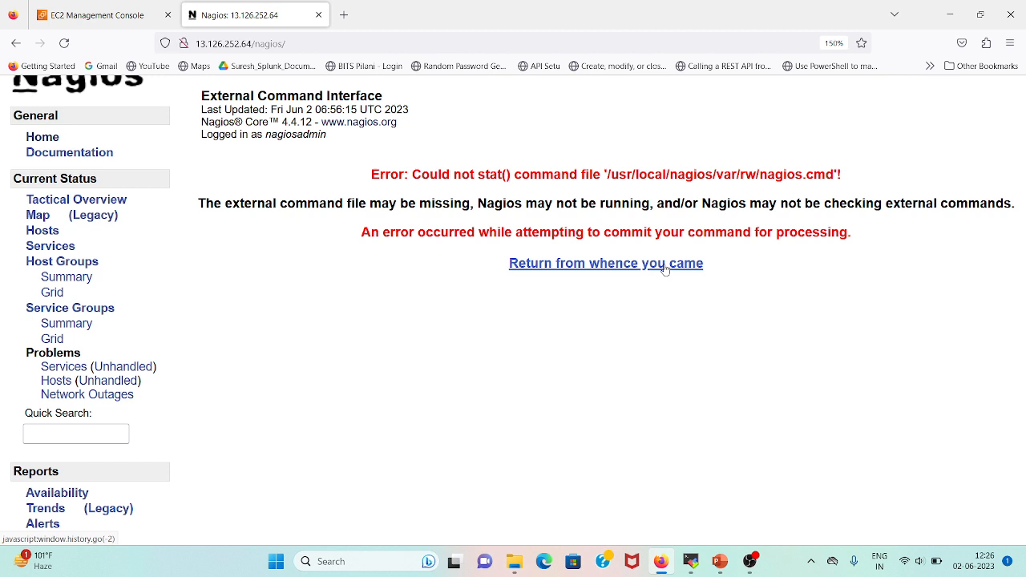
Return from the error to the empty comments list and show the terminal session
{"action": "left_click", "coordinate": [605, 263]}
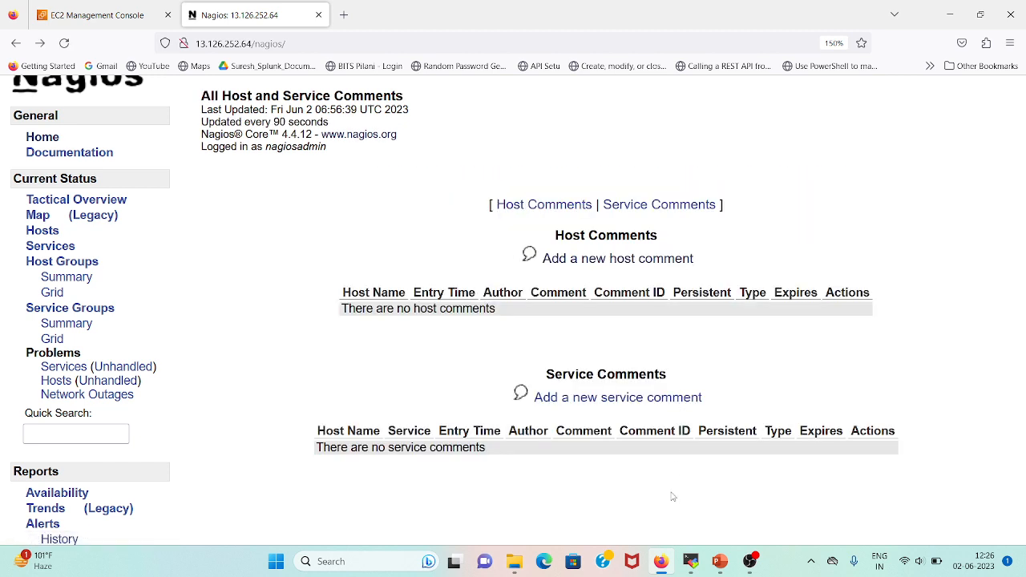
{"action": "left_click", "coordinate": [689, 561]}
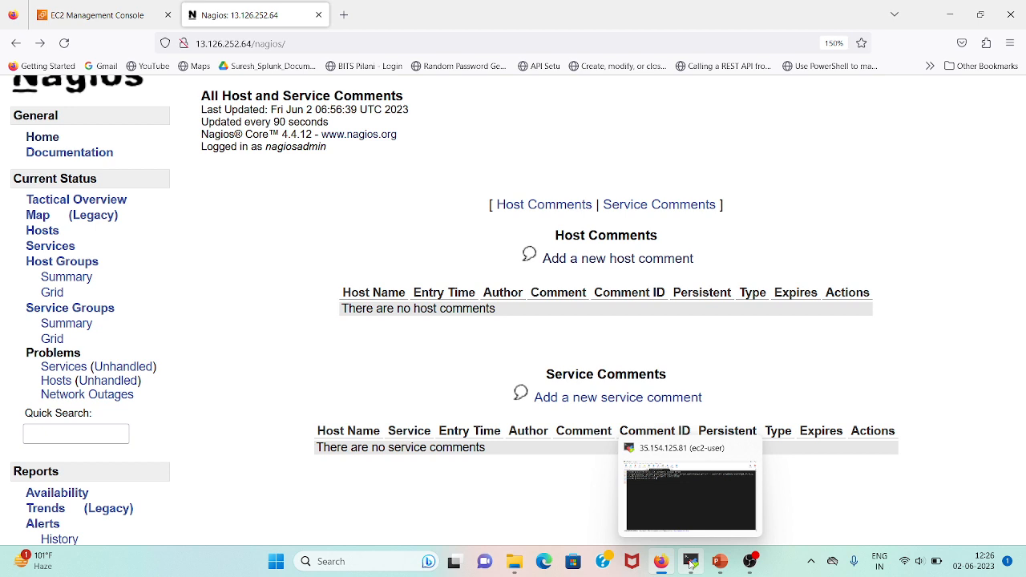
Run 'setenforce 0' then 'getenforce' to confirm SELinux is Permissive
{"action": "left_click", "coordinate": [689, 561]}
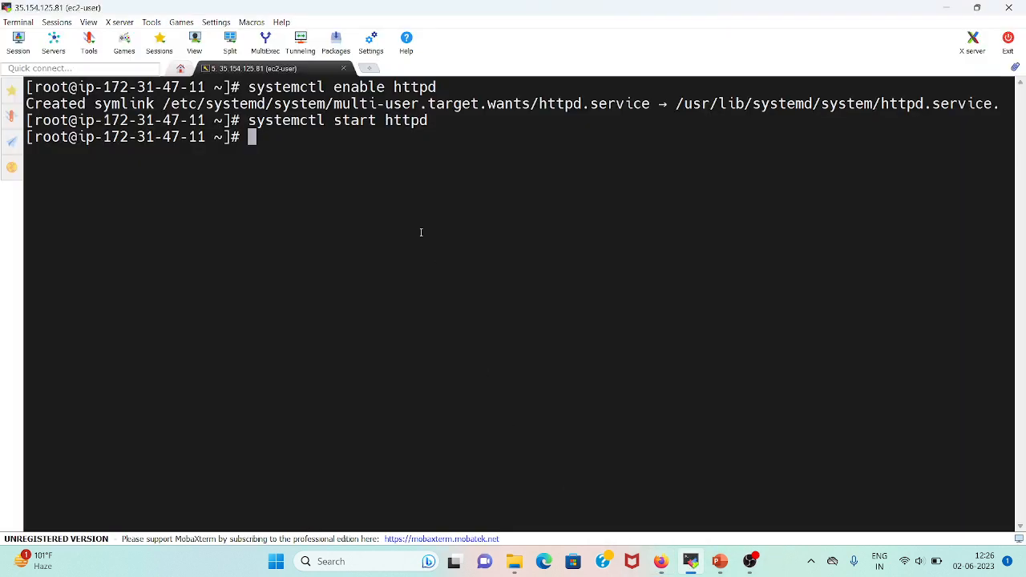
{"action": "type", "text": "ge"}
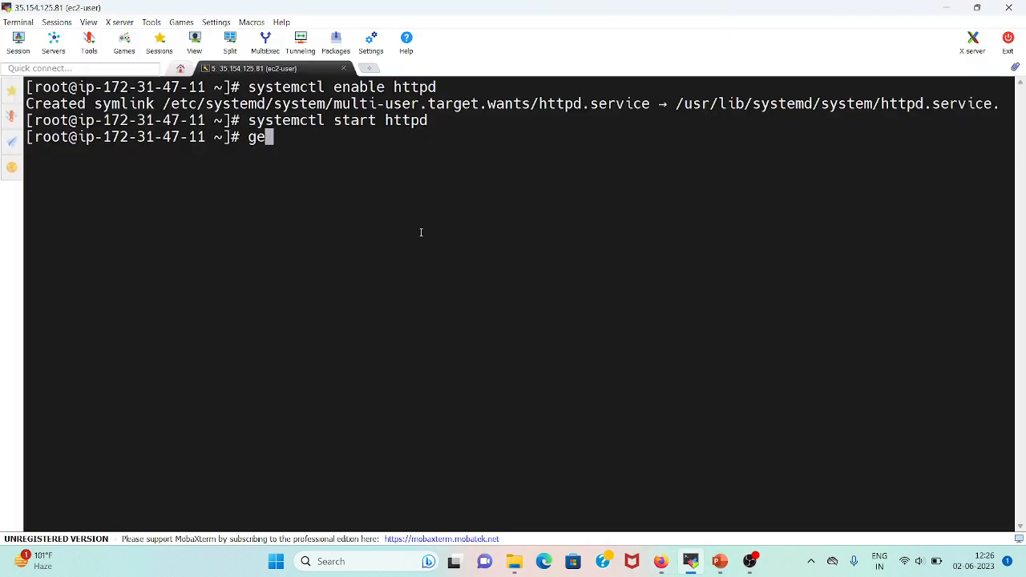
{"action": "type", "text": "tenforce"}
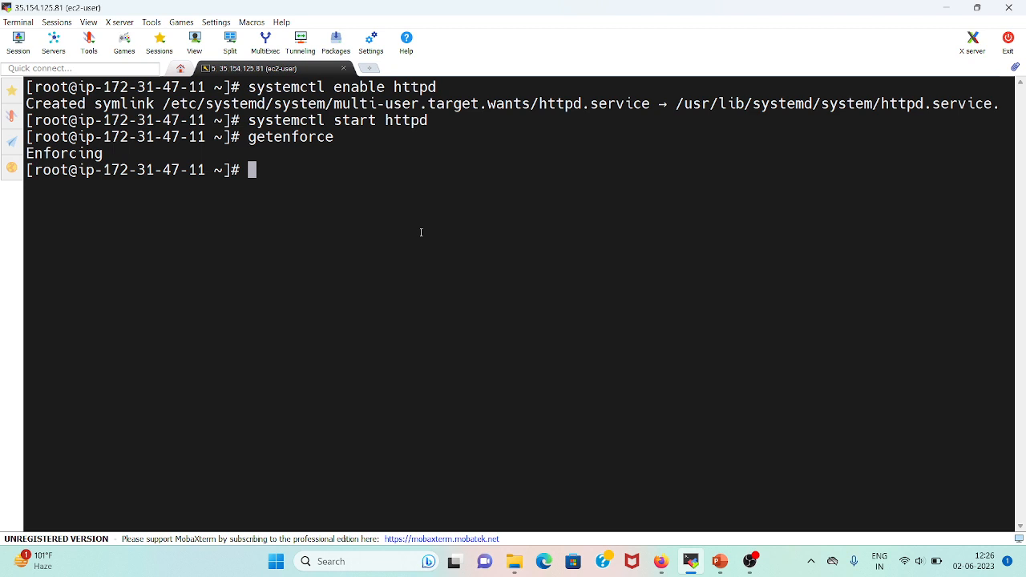
{"action": "type", "text": "setenforcin"}
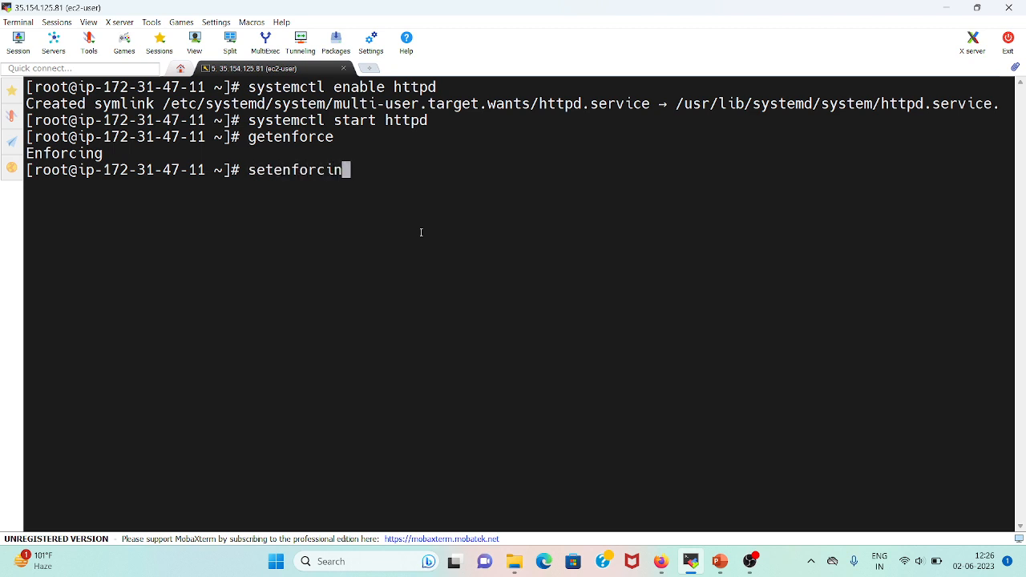
{"action": "type", "text": "g"}
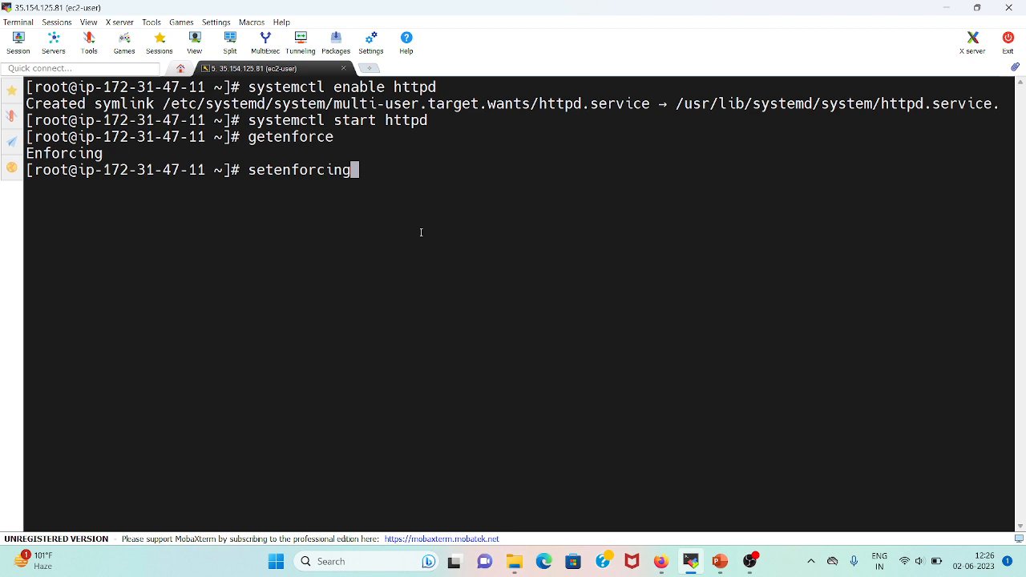
{"action": "type", "text": "0"}
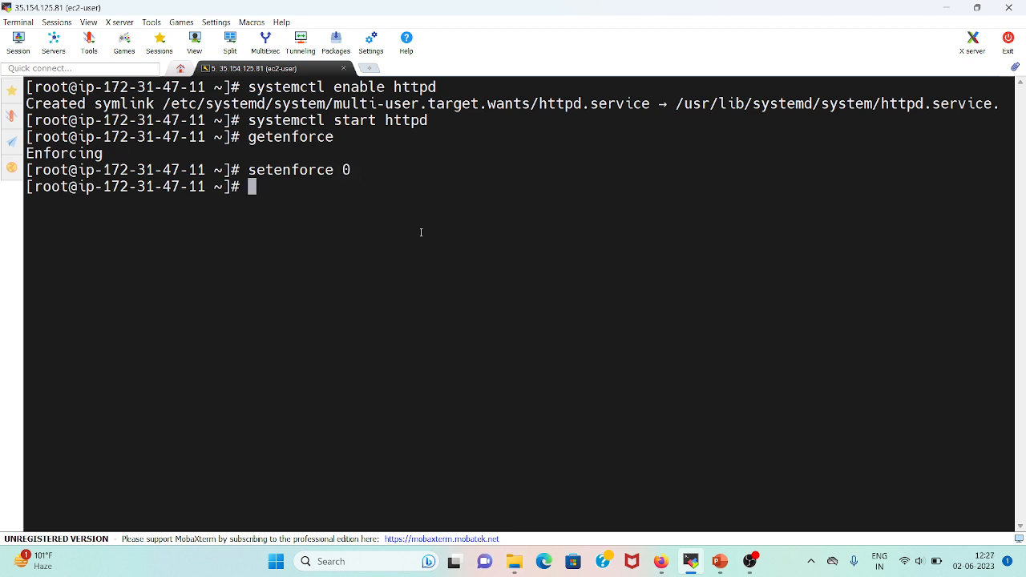
{"action": "type", "text": "getenforce"}
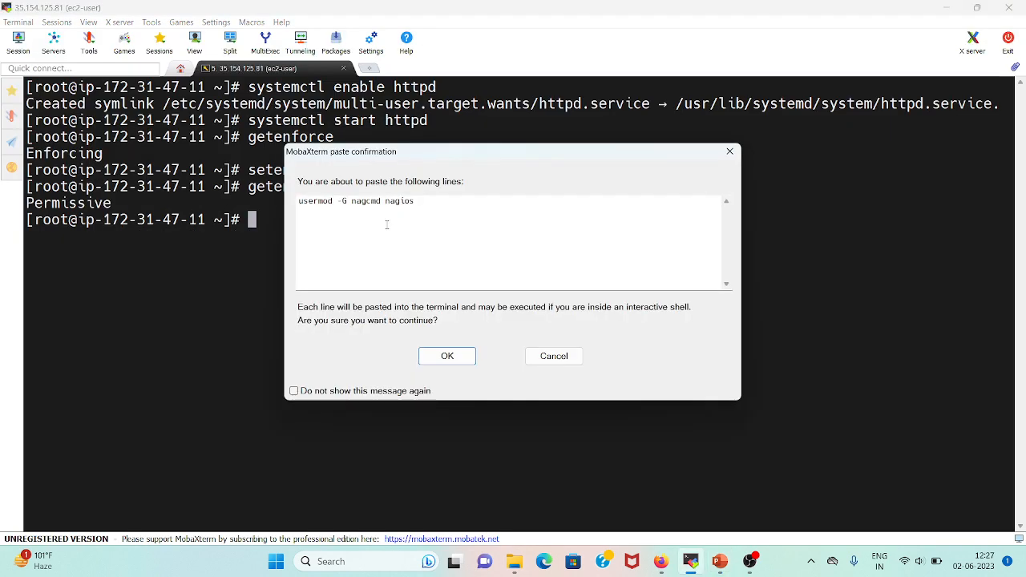
Add nagios and apache to nagcmd and chown nagios:nagcmd the rw directory and nagios.cmd
{"action": "left_click", "coordinate": [447, 355]}
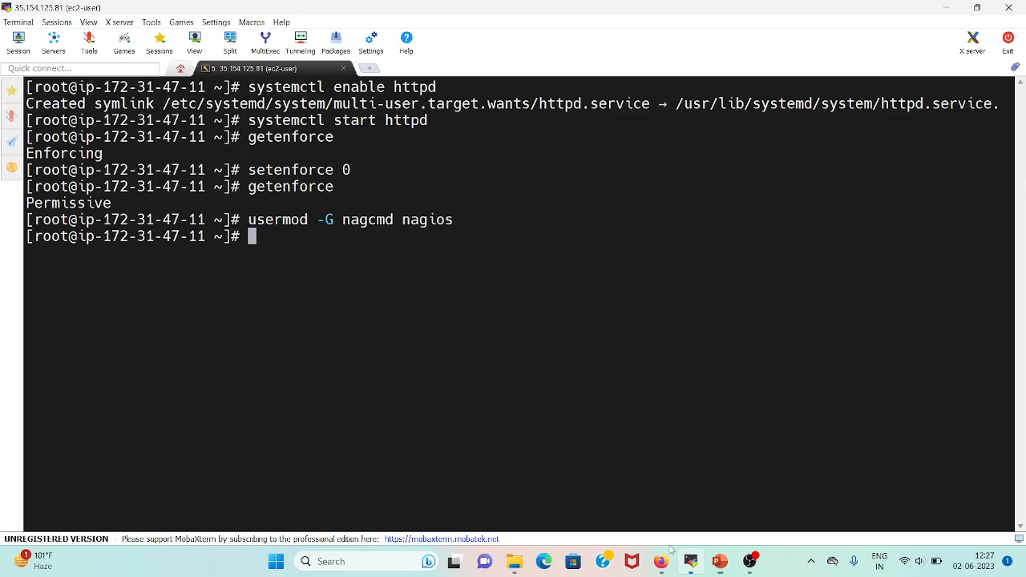
{"action": "type", "text": "usermod -G nagcmd apache"}
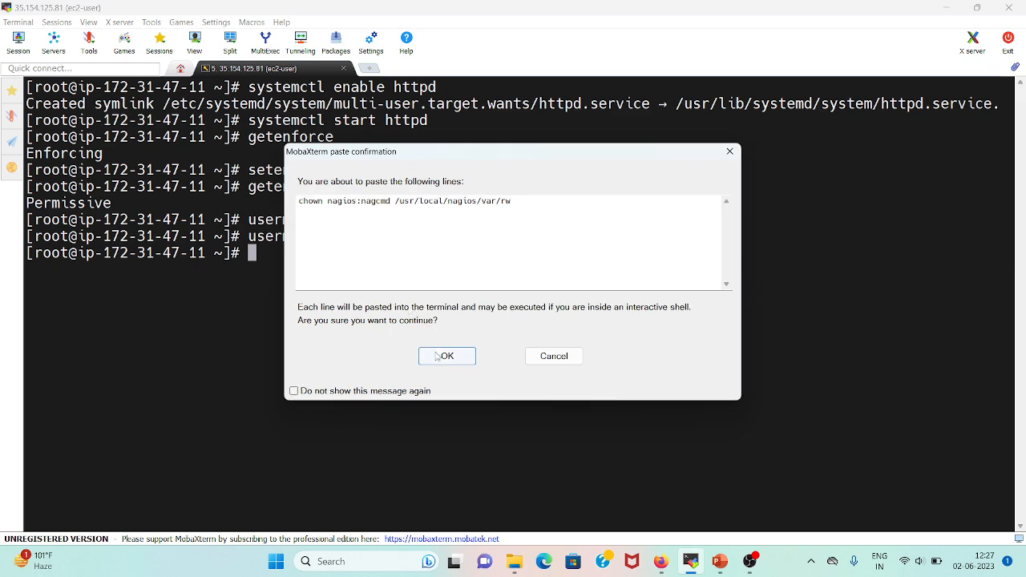
{"action": "left_click", "coordinate": [446, 355]}
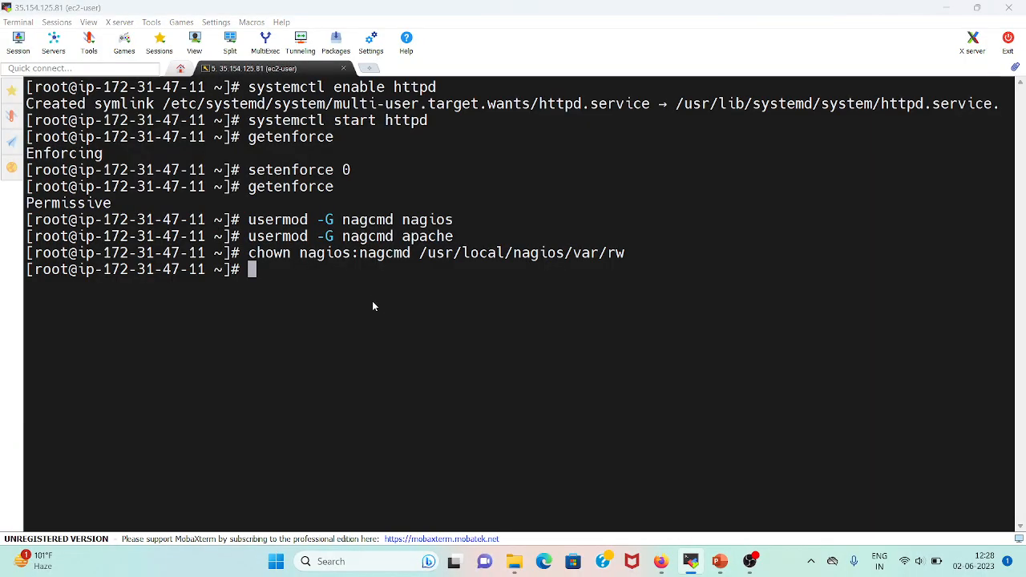
{"action": "type", "text": "chown nagios:nagcmd /usr/local/nagios/var/rw/nagios.cmd"}
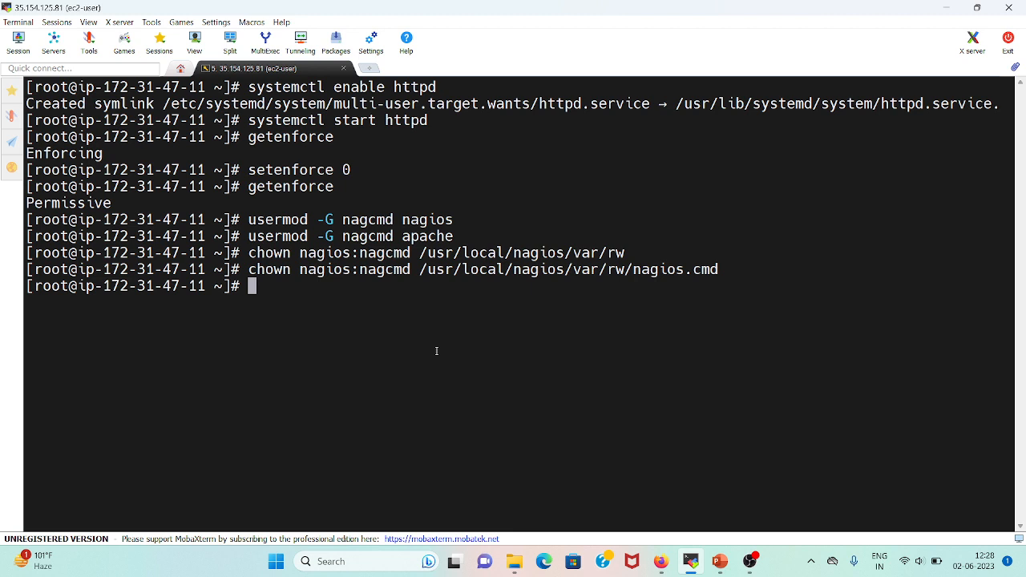
Restart Nagios with 'systemctl restart nagios'
{"action": "type", "text": "systemctl restart"}
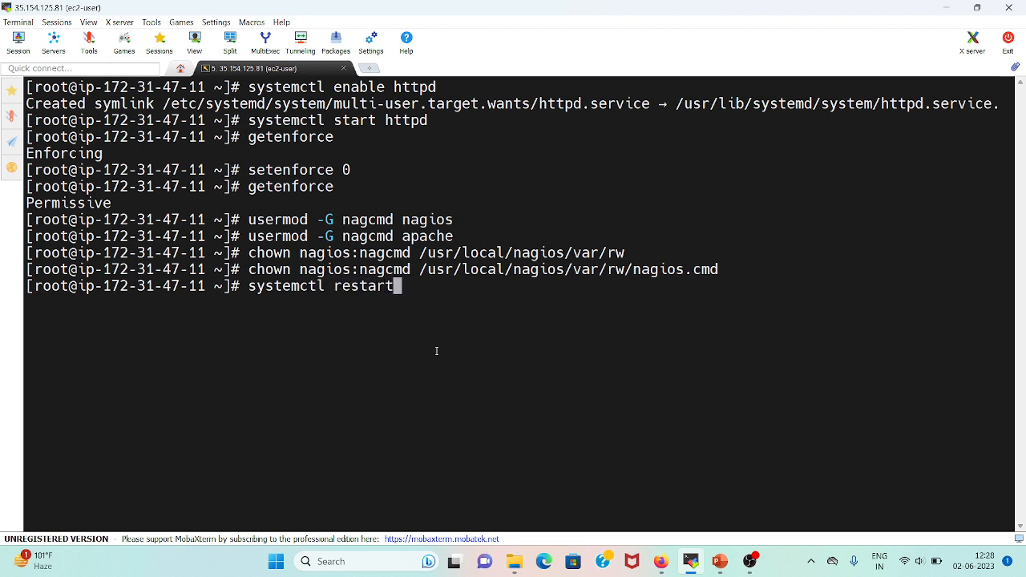
{"action": "type", "text": "nagios"}
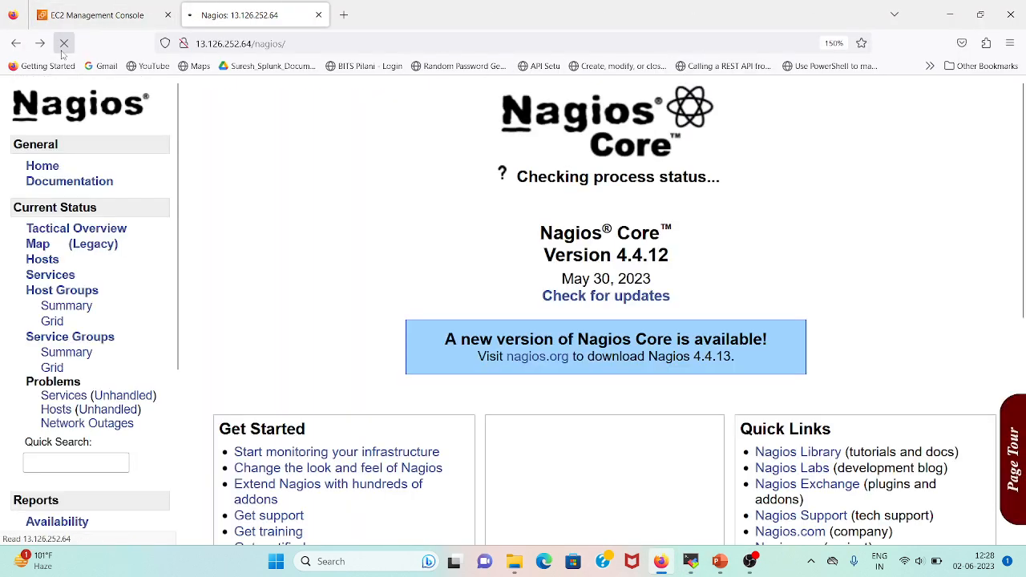
Commit host comment 'This is a test comment' for localhost, now accepted for processing
{"action": "scroll", "scroll_direction": "down", "scroll_amount": 3}
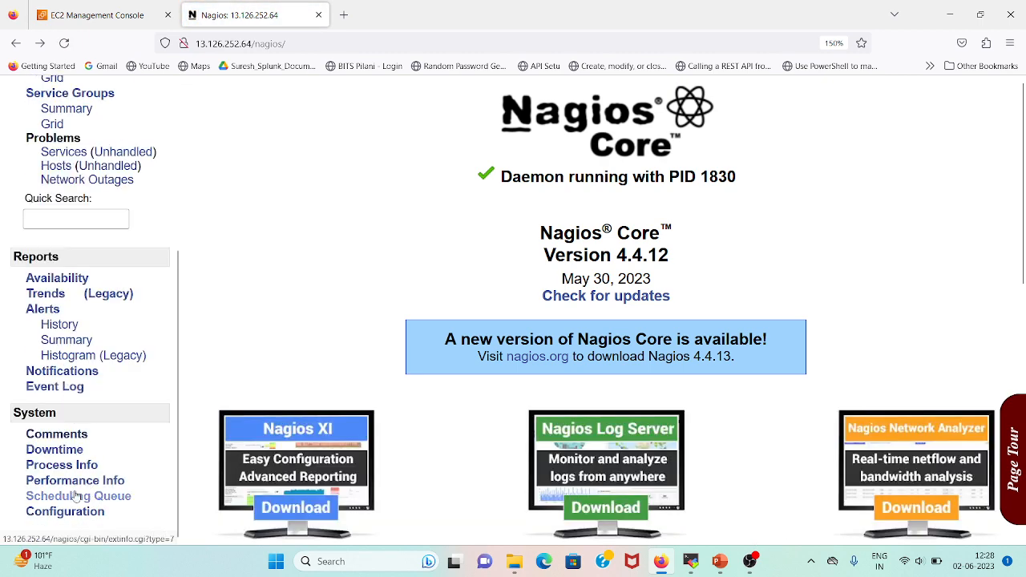
{"action": "left_click", "coordinate": [56, 433]}
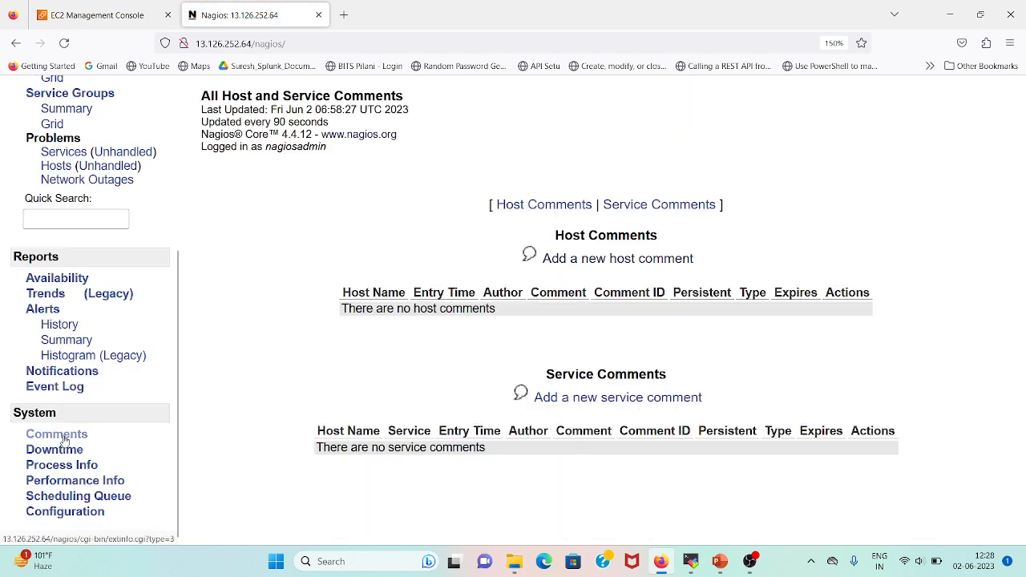
{"action": "left_click", "coordinate": [617, 256]}
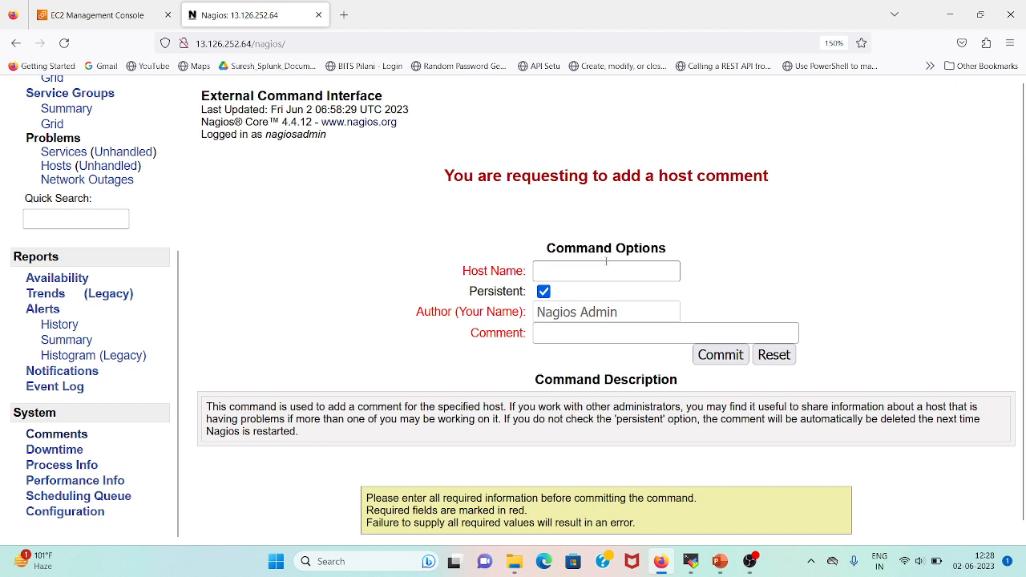
{"action": "type", "text": "localhost"}
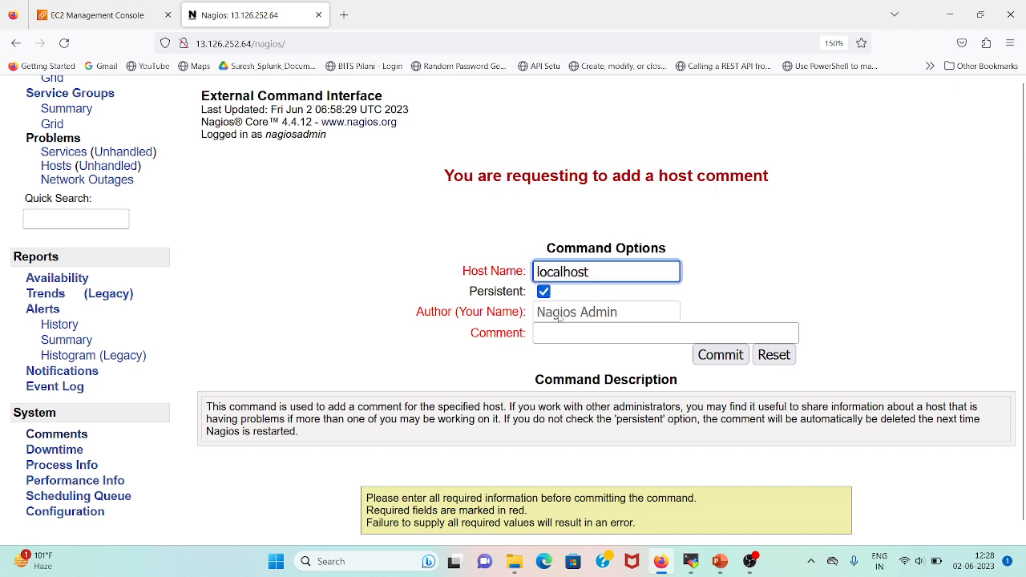
{"action": "type", "text": "T"}
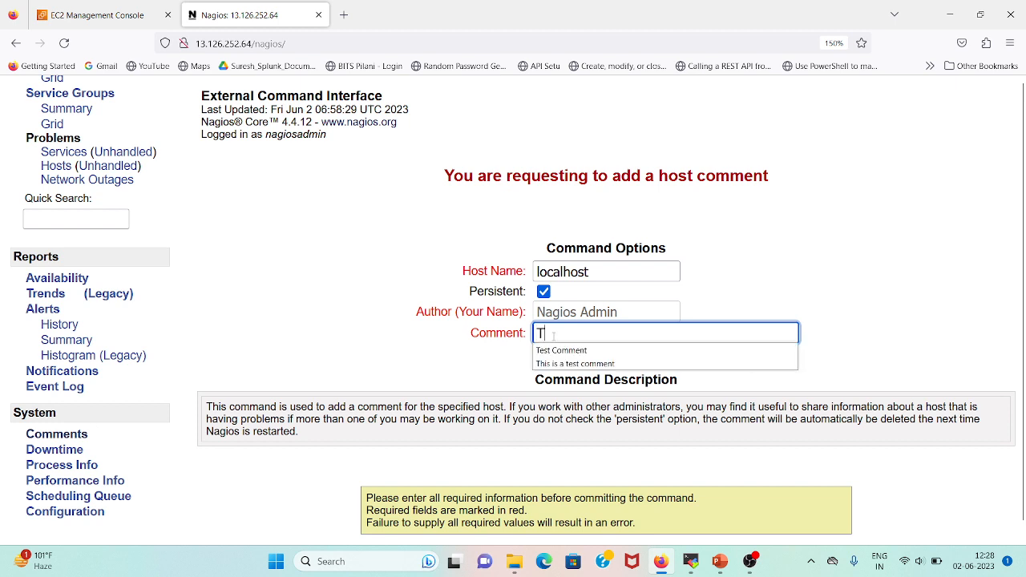
{"action": "type", "text": "his is a test comment"}
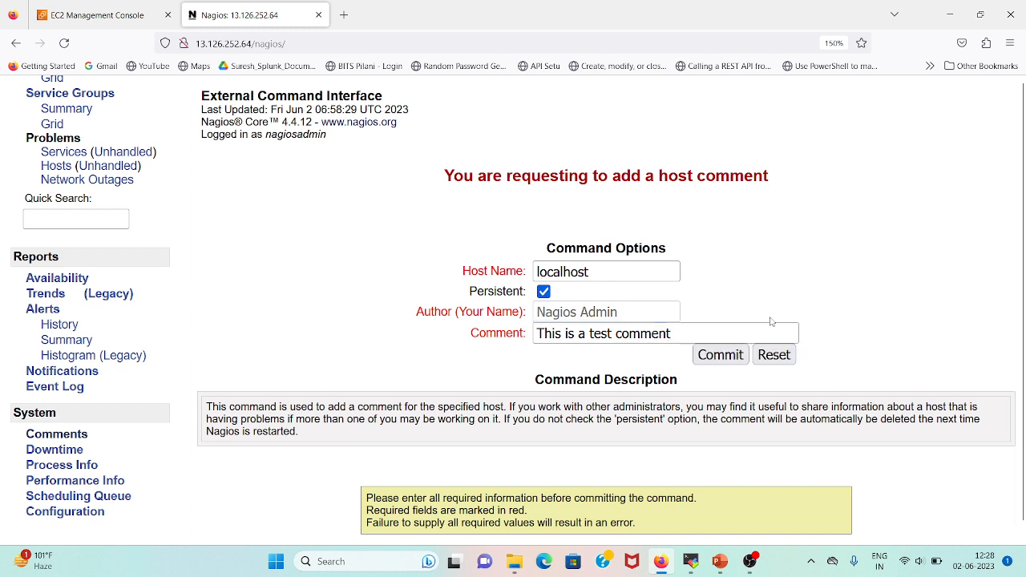
{"action": "left_click", "coordinate": [718, 354]}
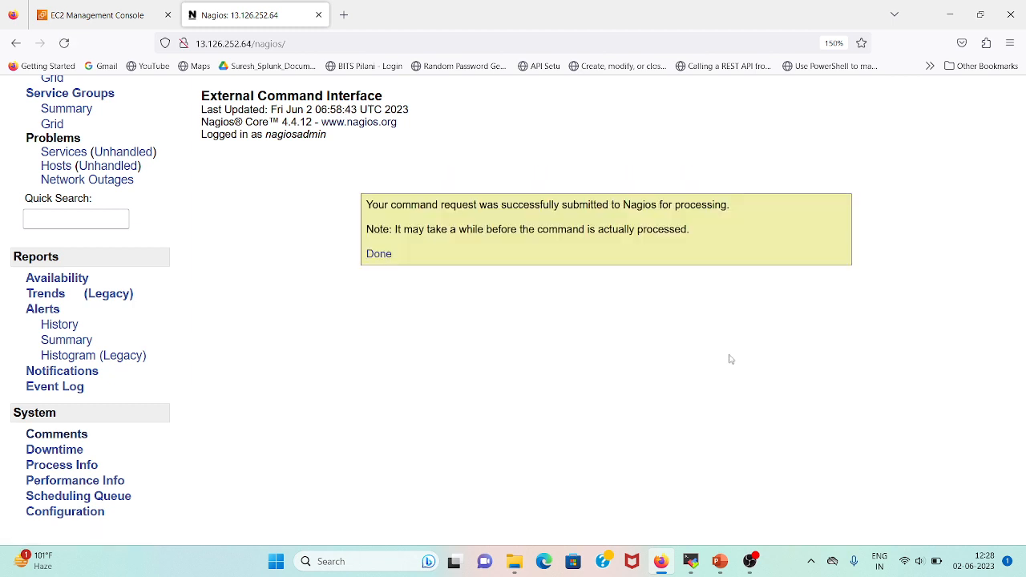
{"action": "mouse_move", "coordinate": [519, 276]}
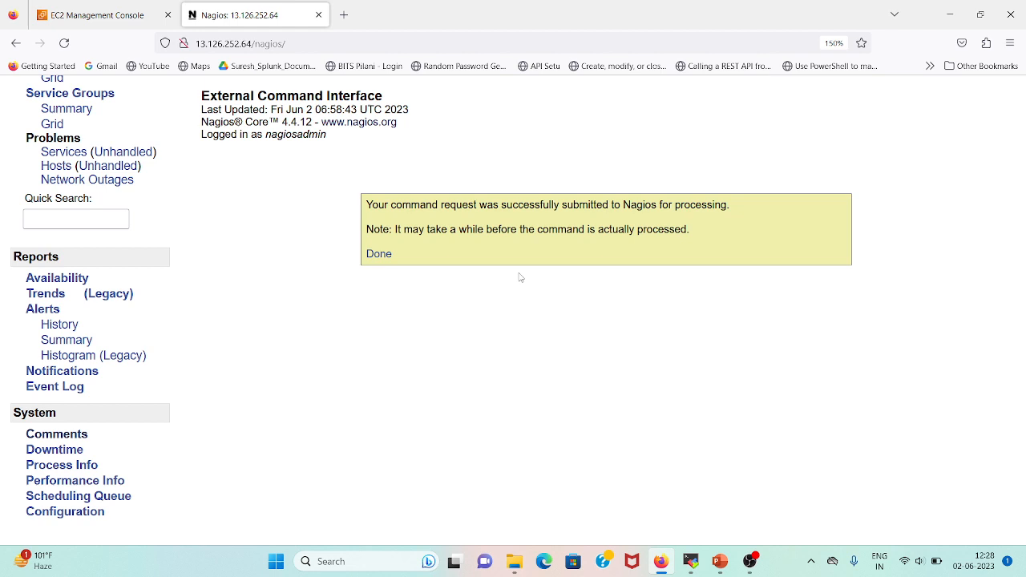
{"action": "mouse_move", "coordinate": [458, 247]}
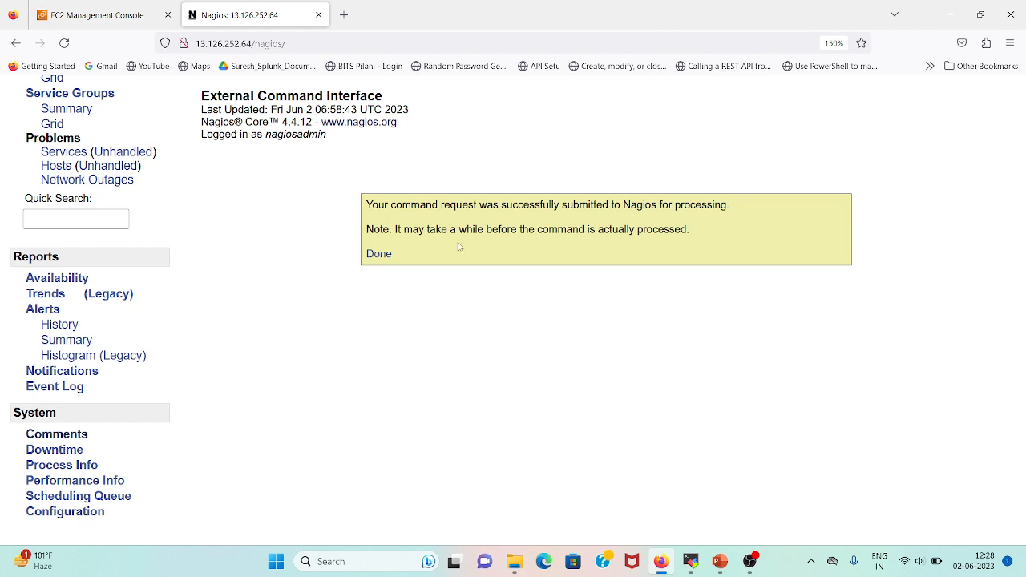
{"action": "mouse_move", "coordinate": [652, 221]}
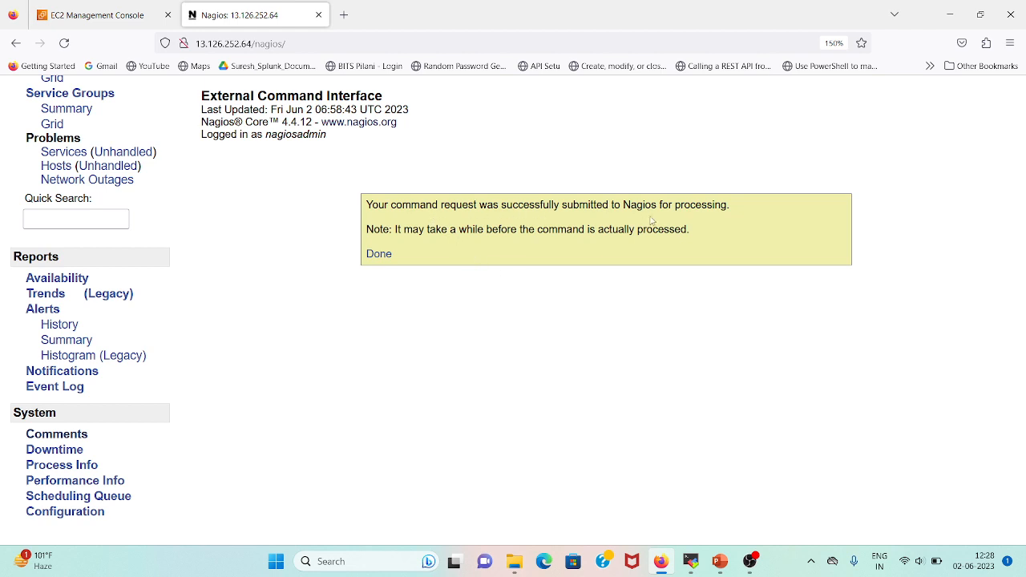
{"action": "mouse_move", "coordinate": [391, 301]}
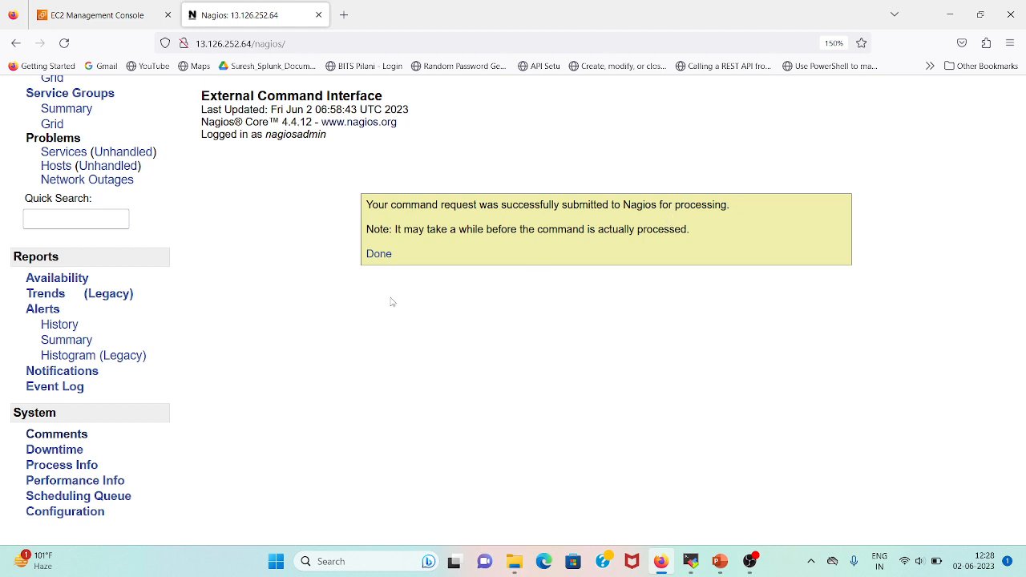
Dismiss the confirmation to see the localhost test comment in the Comments list
{"action": "left_click", "coordinate": [56, 433]}
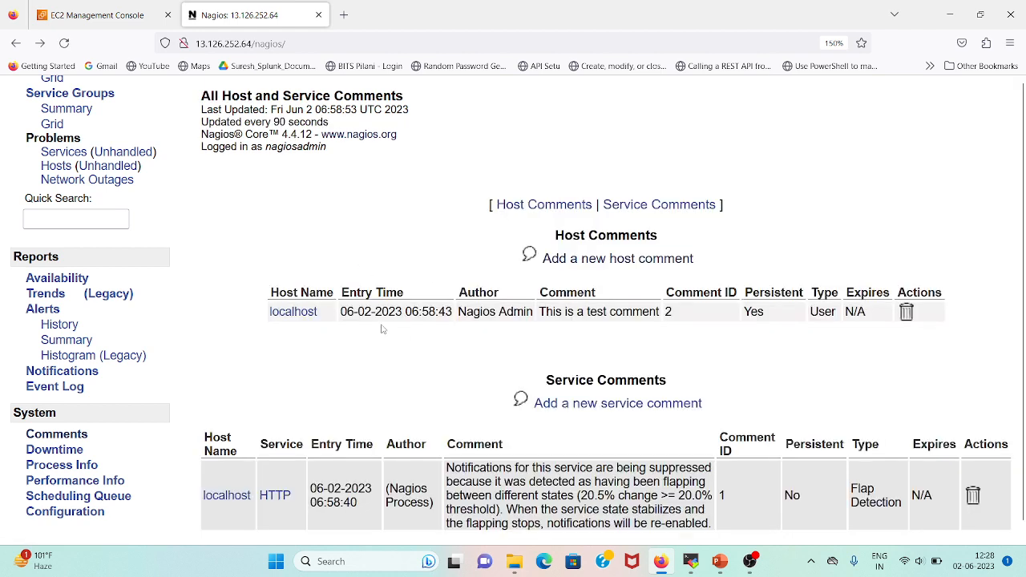
{"action": "mouse_move", "coordinate": [835, 335]}
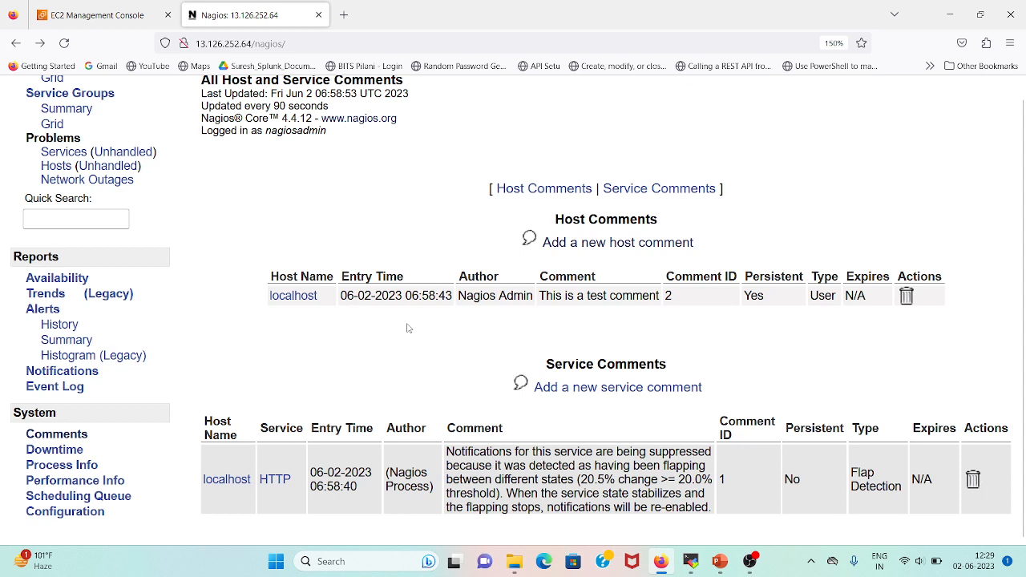
{"action": "mouse_move", "coordinate": [286, 457]}
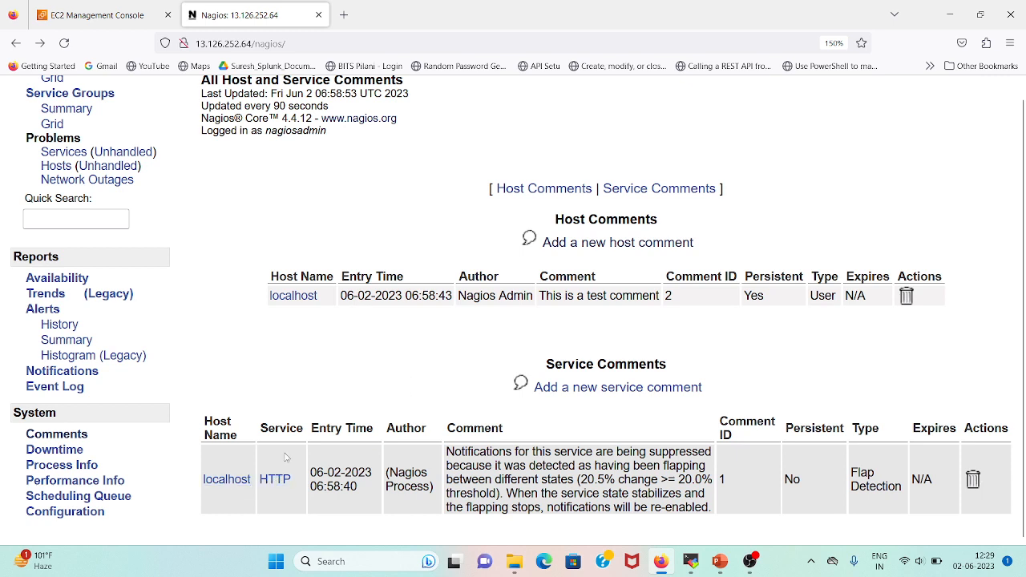
{"action": "mouse_move", "coordinate": [243, 463]}
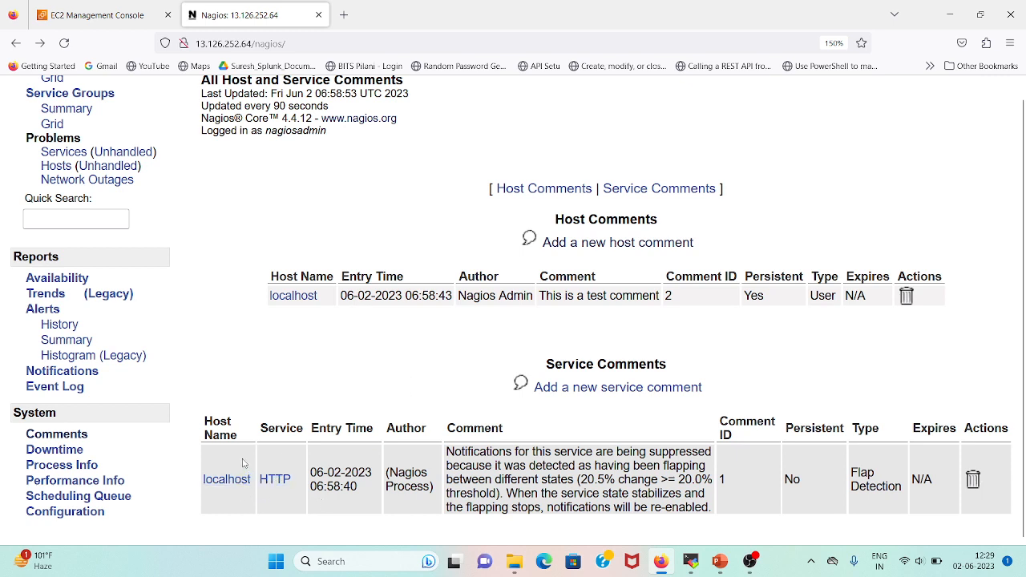
{"action": "mouse_move", "coordinate": [226, 479]}
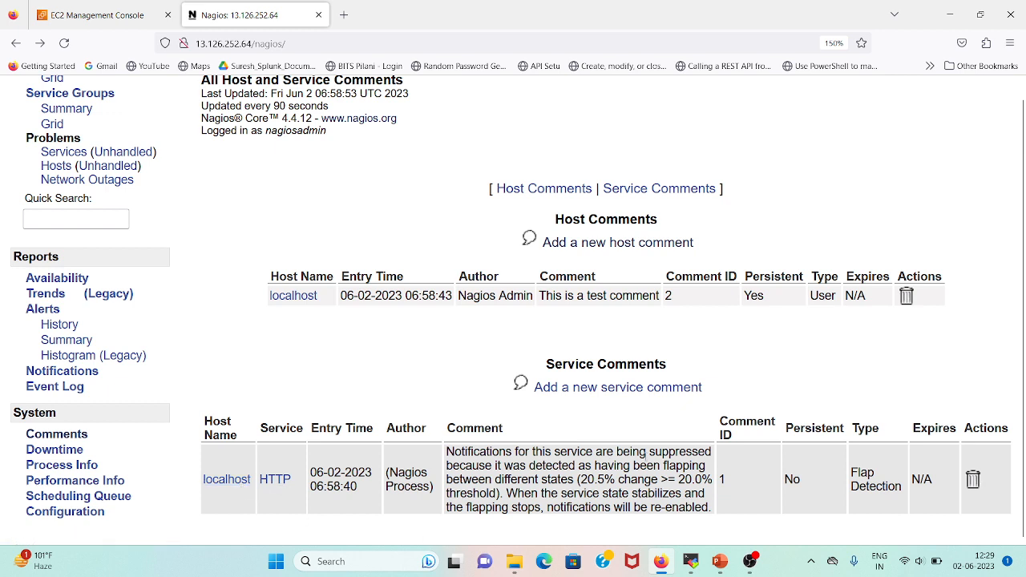
{"action": "mouse_move", "coordinate": [624, 478]}
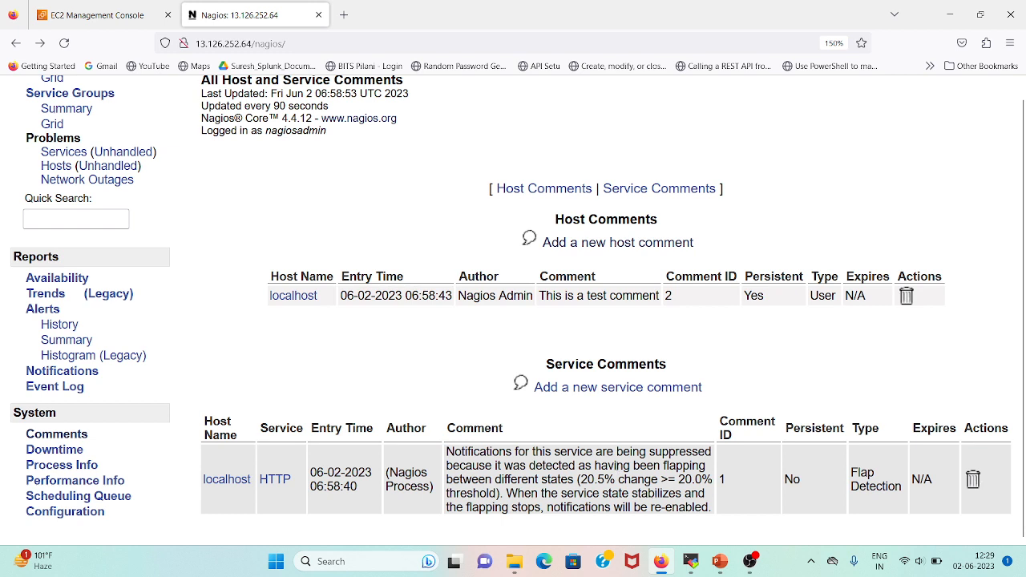
{"action": "double_click", "coordinate": [407, 479]}
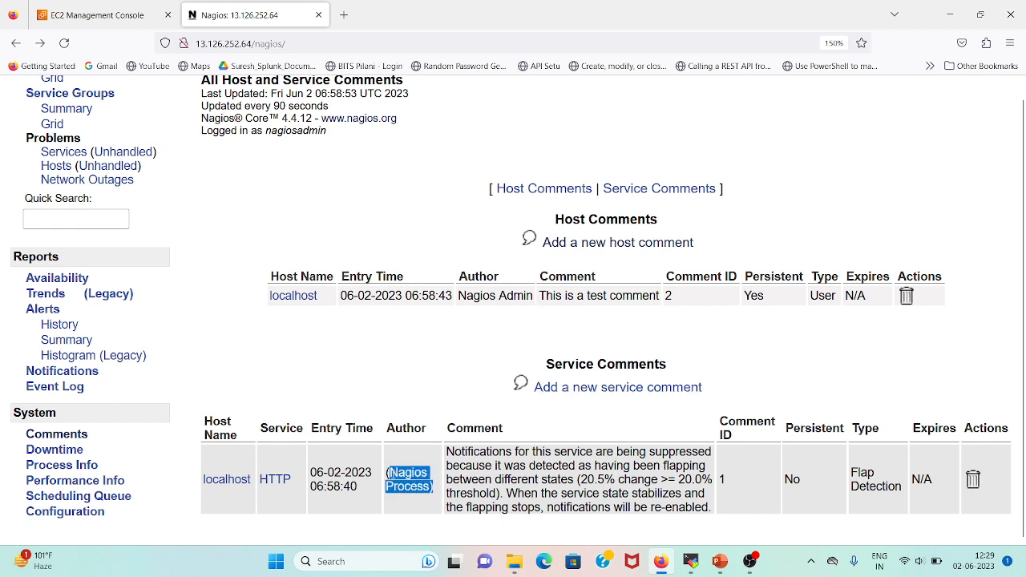